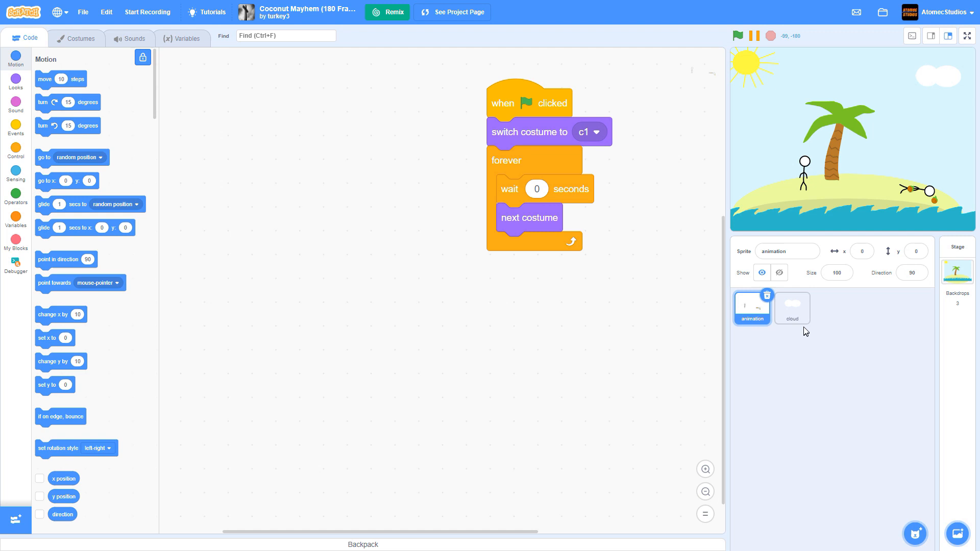
# - Select the coconut animation sprite and show its costume frames
pyautogui.click(792, 308)
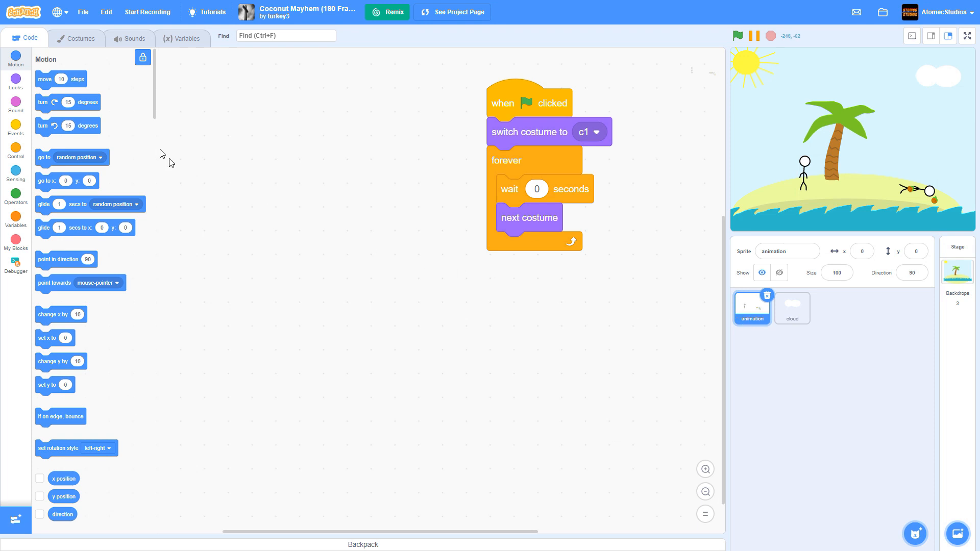
pyautogui.click(77, 39)
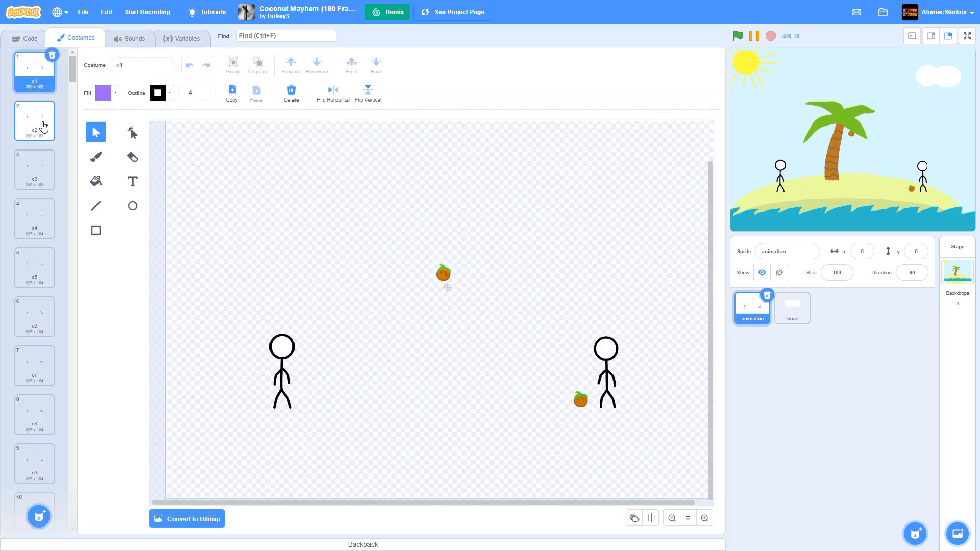
# - Step through the next coconut animation costumes to compare frames
pyautogui.click(34, 170)
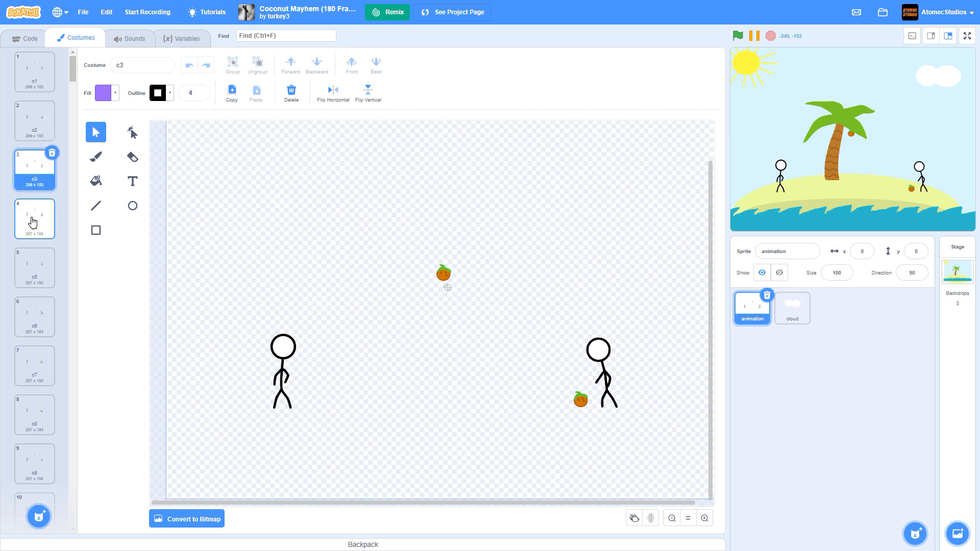
pyautogui.click(34, 316)
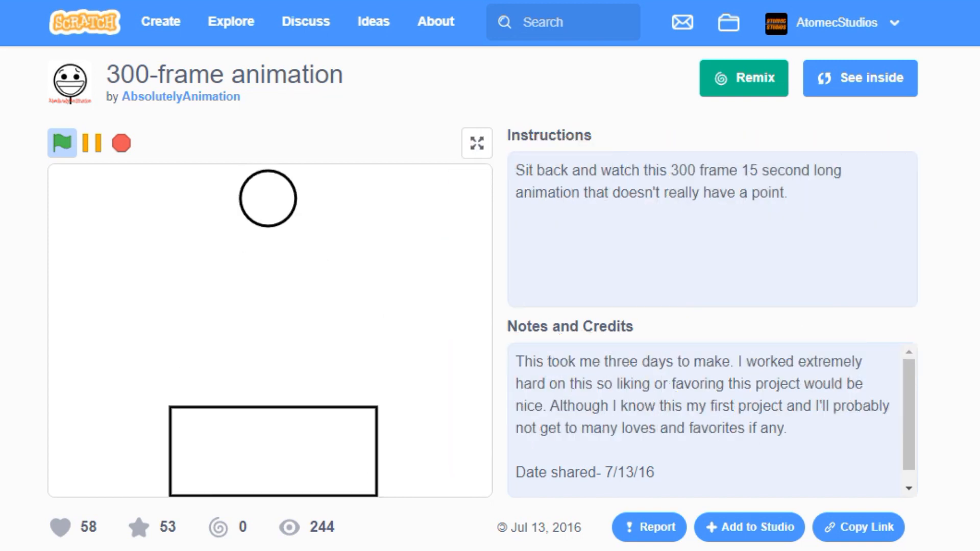
# - Run the 300-frame animation with the green flag, then return to the editor
pyautogui.click(62, 143)
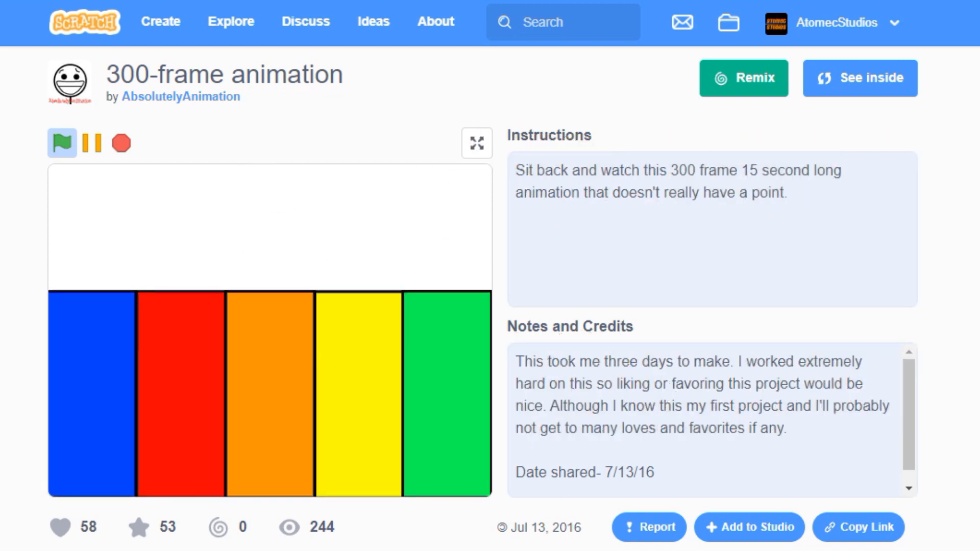
pyautogui.click(59, 143)
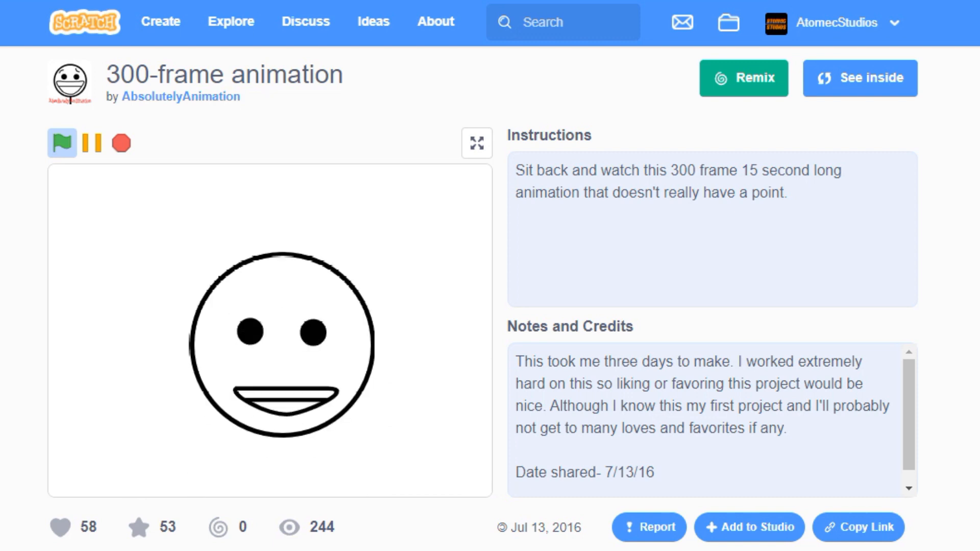
pyautogui.click(61, 143)
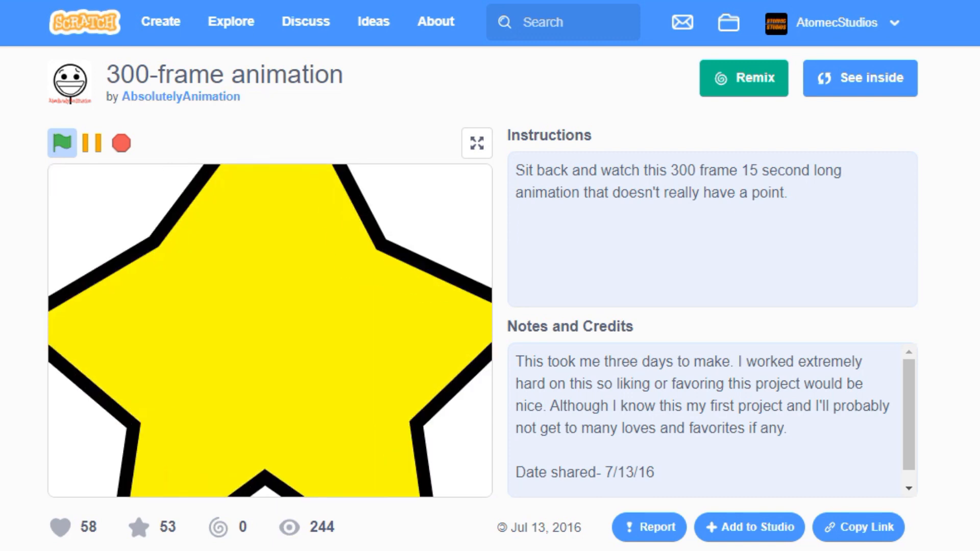
pyautogui.click(860, 77)
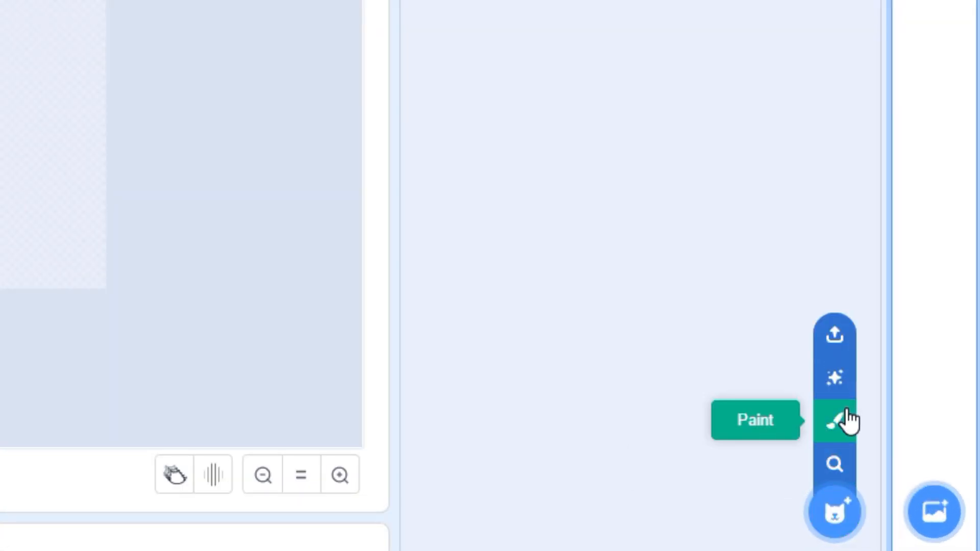
# - Paint a new sprite using the Circle tool with a white-to-dark-grey radial gradient fill
pyautogui.click(834, 422)
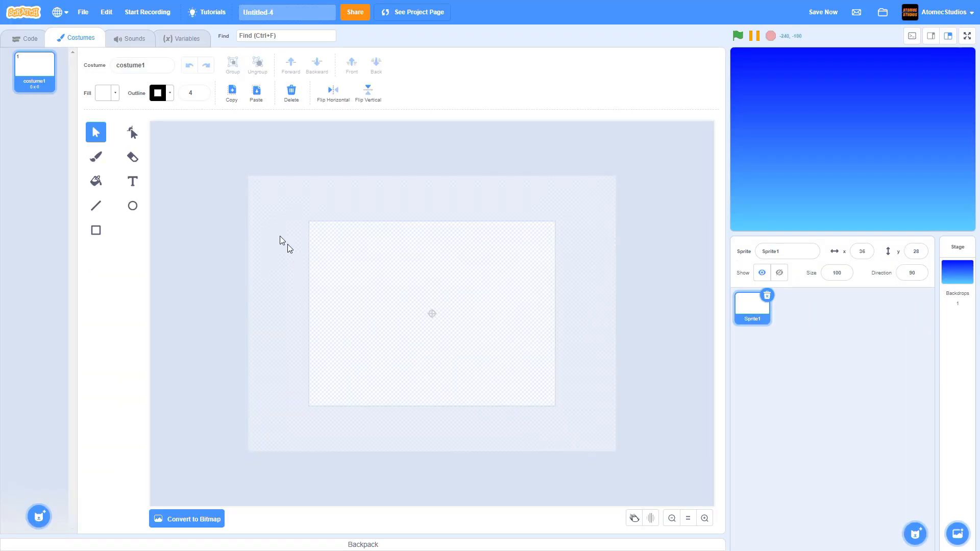
pyautogui.click(132, 206)
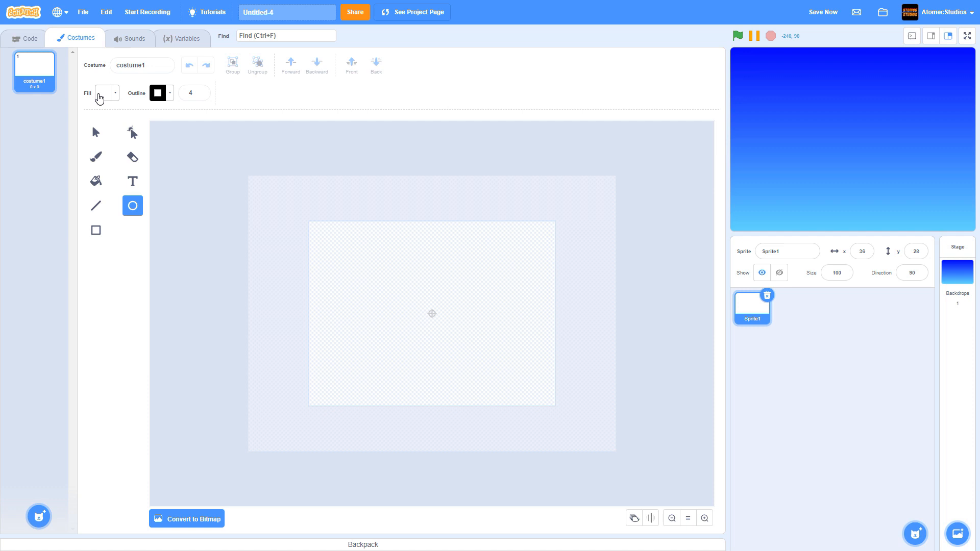
pyautogui.click(102, 93)
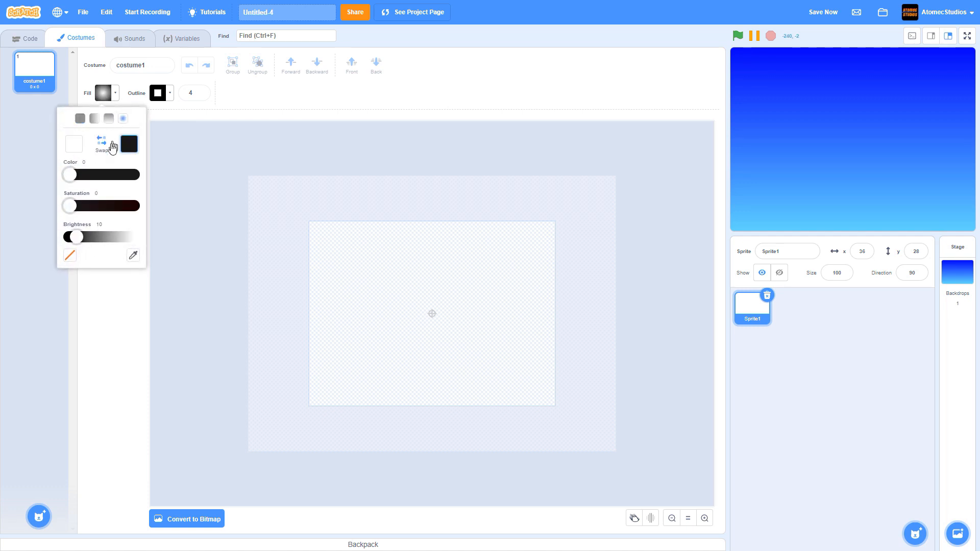
pyautogui.moveTo(73, 236); pyautogui.dragTo(90, 236)
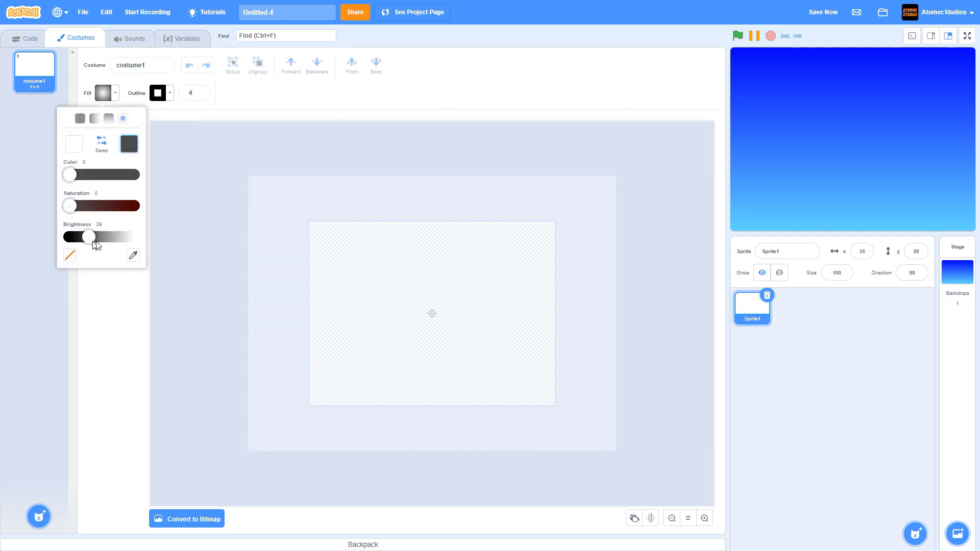
pyautogui.moveTo(88, 236); pyautogui.dragTo(127, 236)
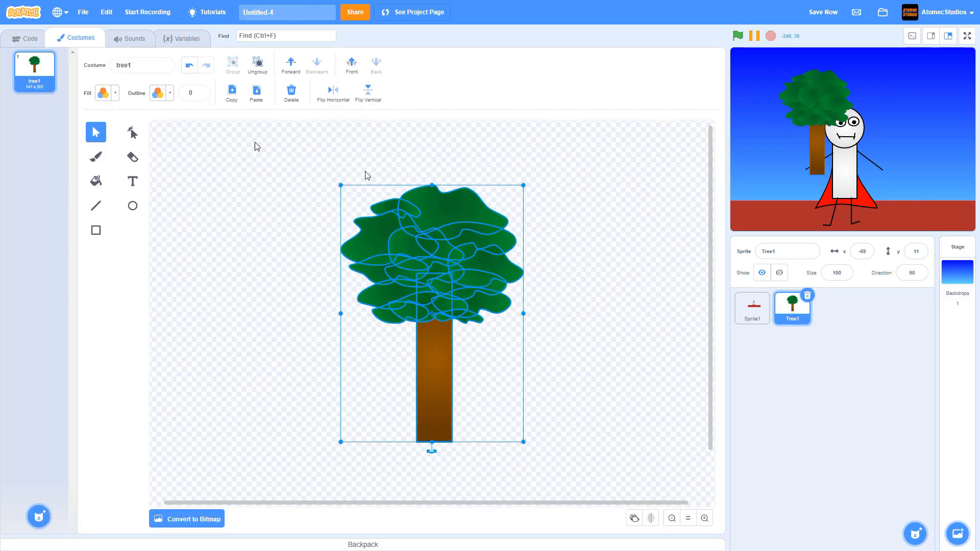
# - Select the sprite that will hold the trees, caped figure and red ground
pyautogui.click(752, 308)
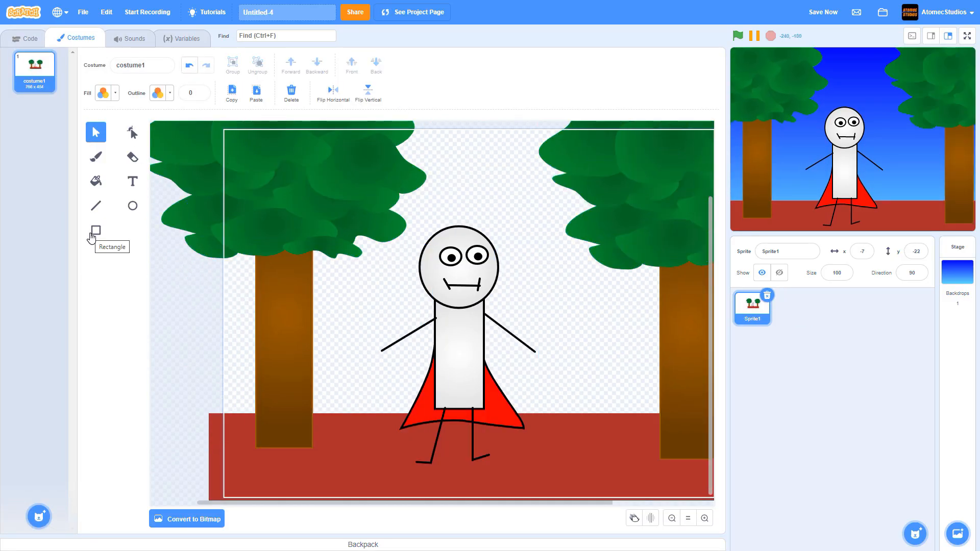
pyautogui.moveTo(89, 277)
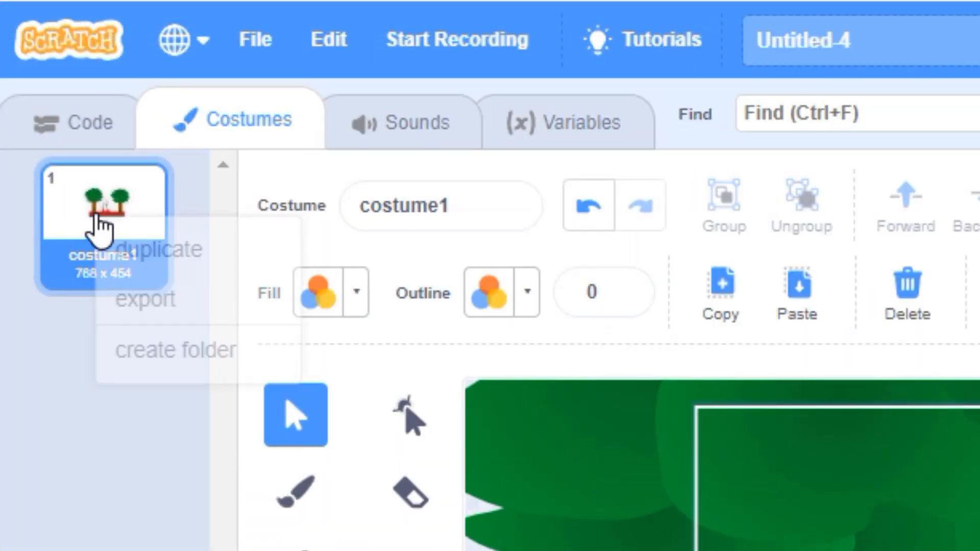
# - Duplicate the two-tree costume into many pose frames and check costume 38
pyautogui.click(156, 249)
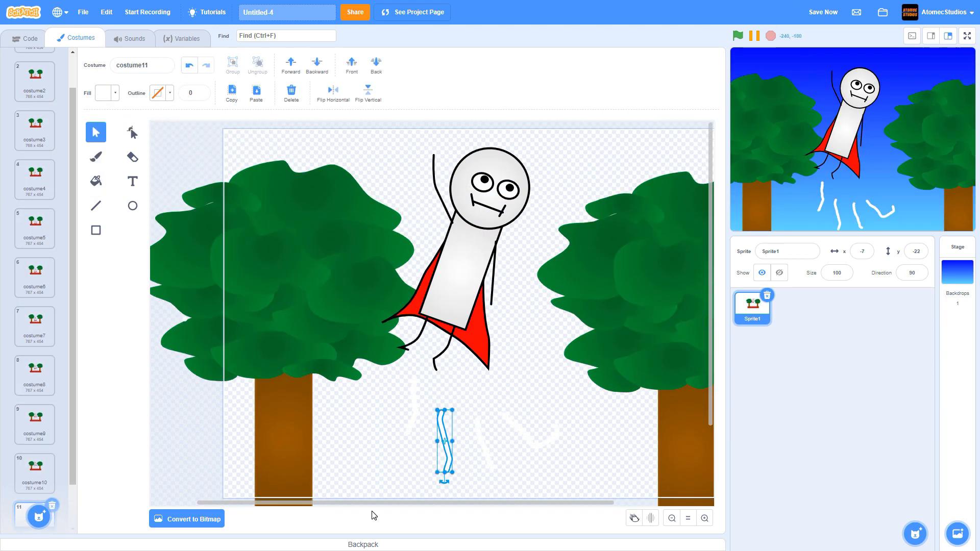
pyautogui.click(35, 473)
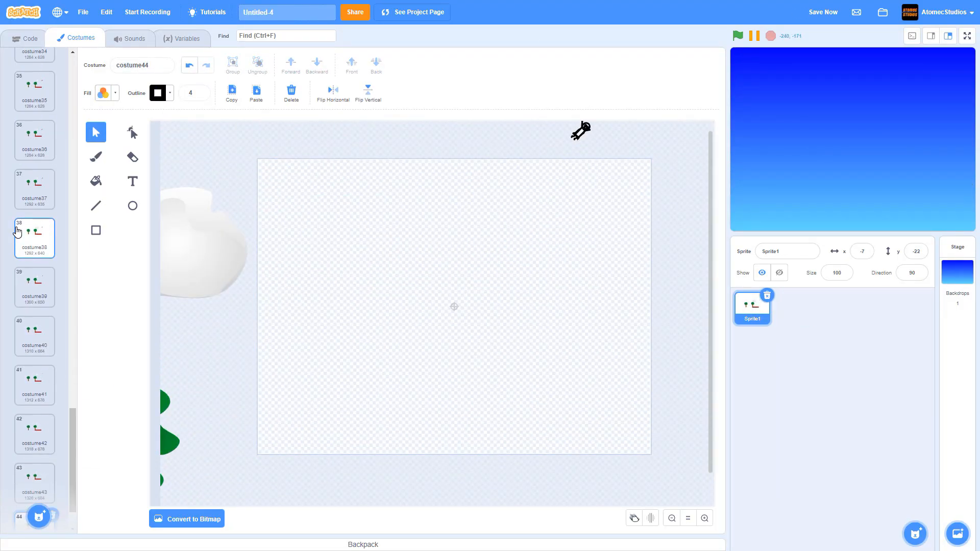
pyautogui.click(24, 38)
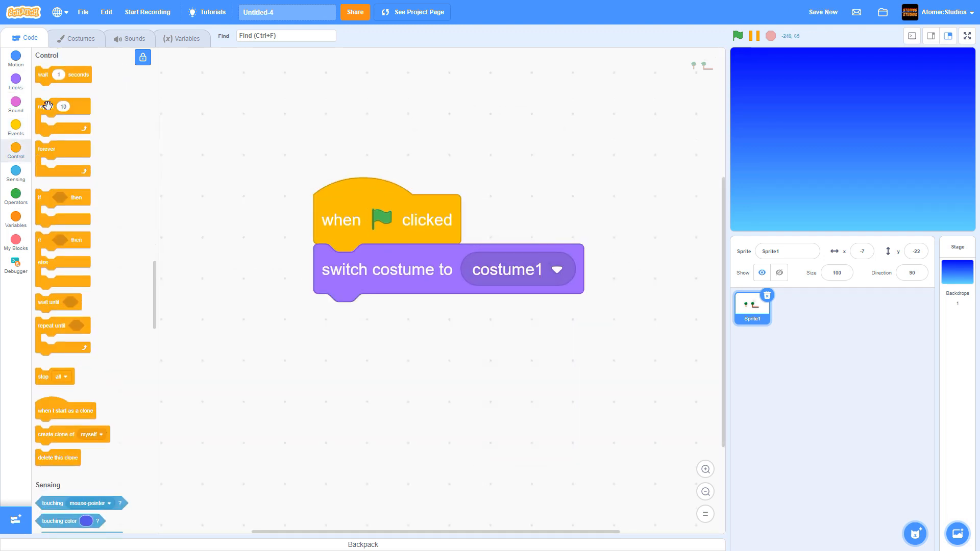
# - Add repeat 43 with wait 0.2 and next costume, then play full screen
pyautogui.moveTo(55, 107); pyautogui.dragTo(343, 317)
pyautogui.write('43')
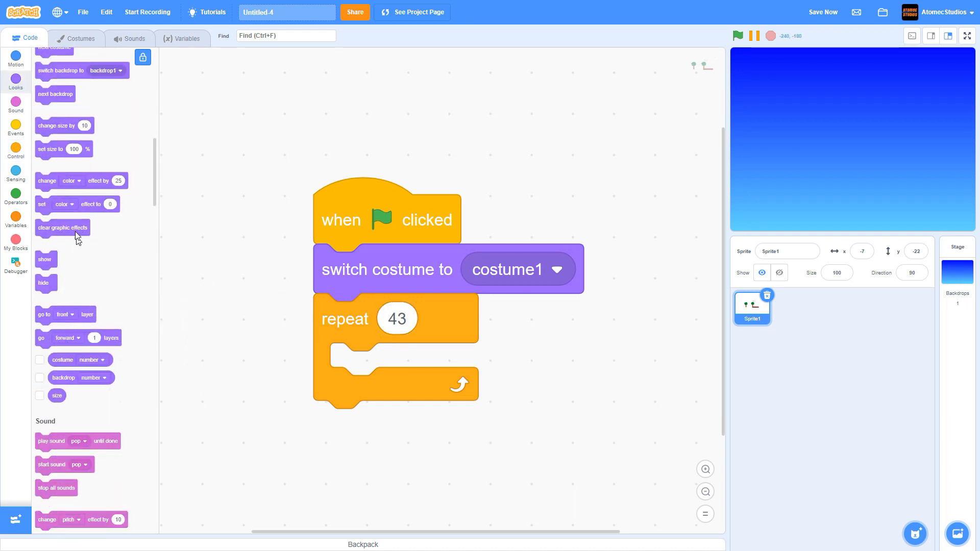
pyautogui.moveTo(55, 149); pyautogui.dragTo(387, 368)
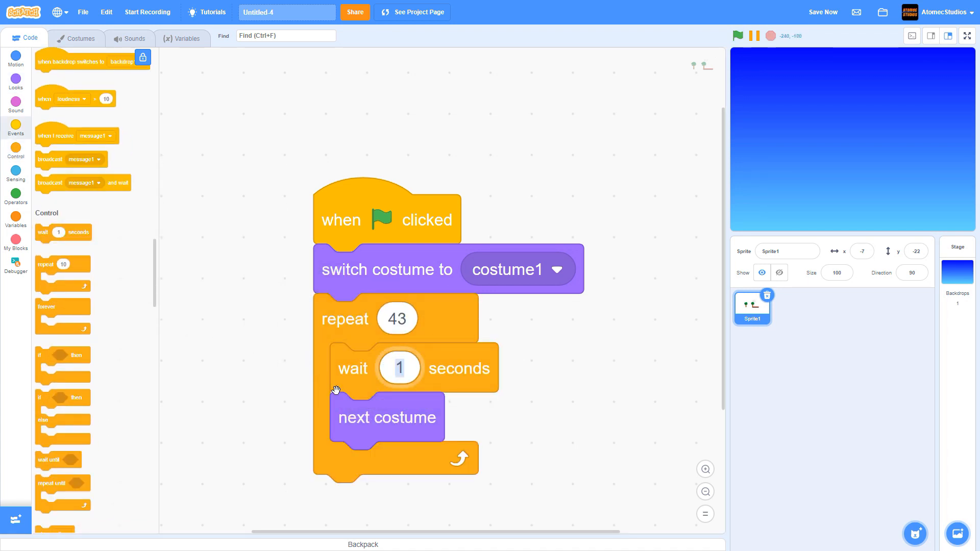
pyautogui.write('0.2')
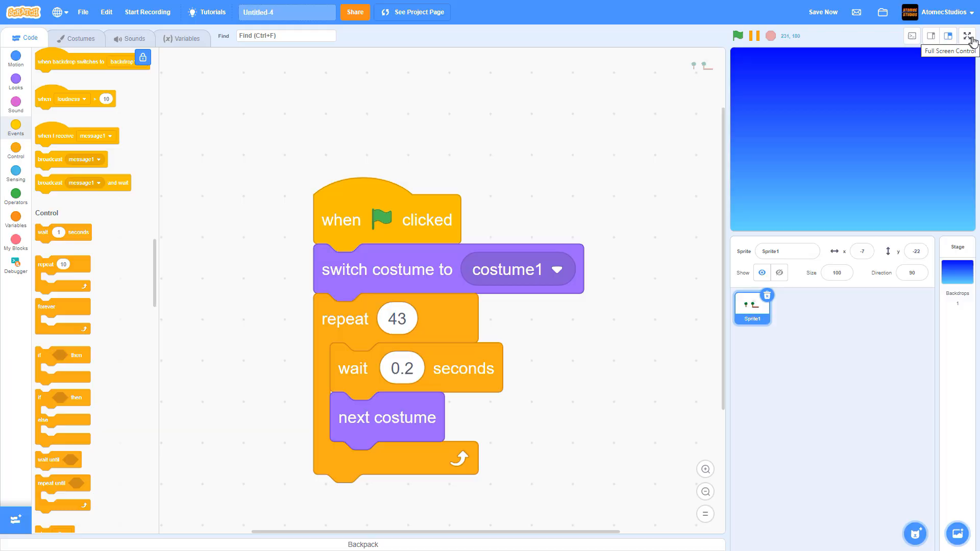
pyautogui.click(965, 35)
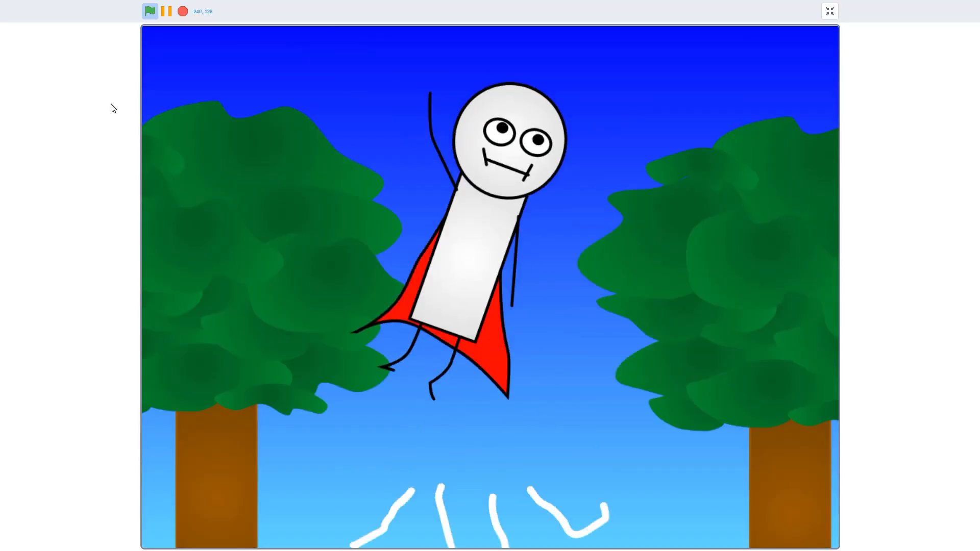